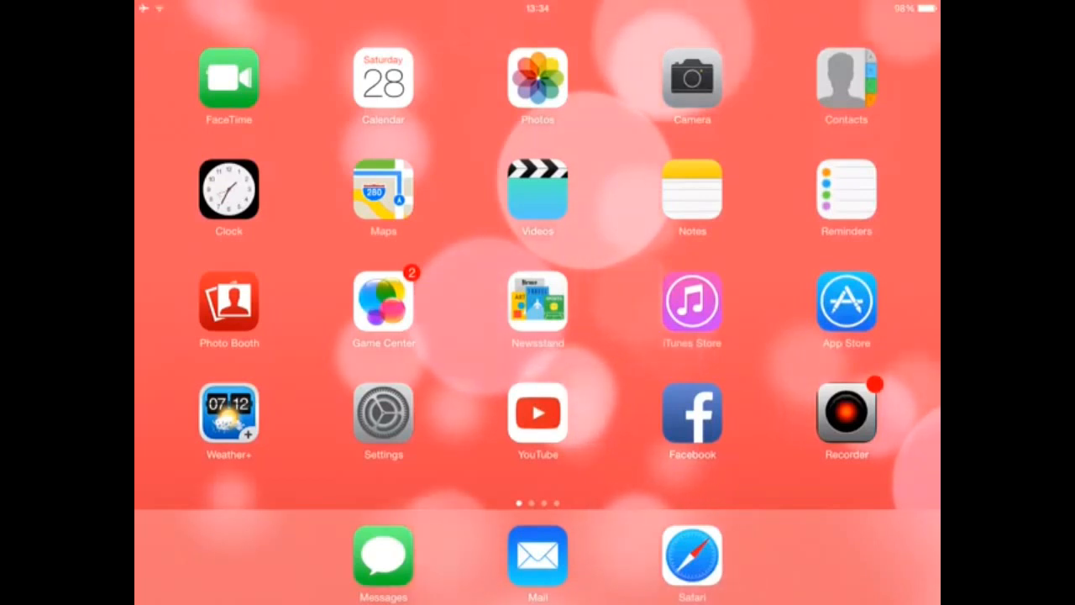
Launch Cydia from the home screen to view its Sources list with BiteYourApple.
{"action": "left_click", "coordinate": [538, 303]}
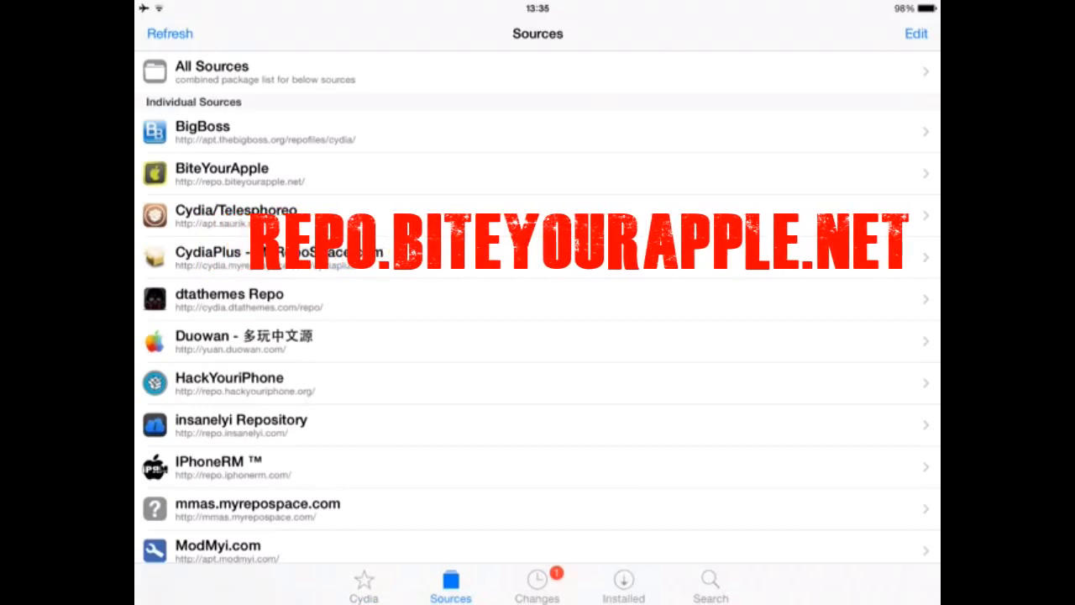
Refresh all Cydia sources and return to the Sources list after reloading.
{"action": "left_click", "coordinate": [170, 34]}
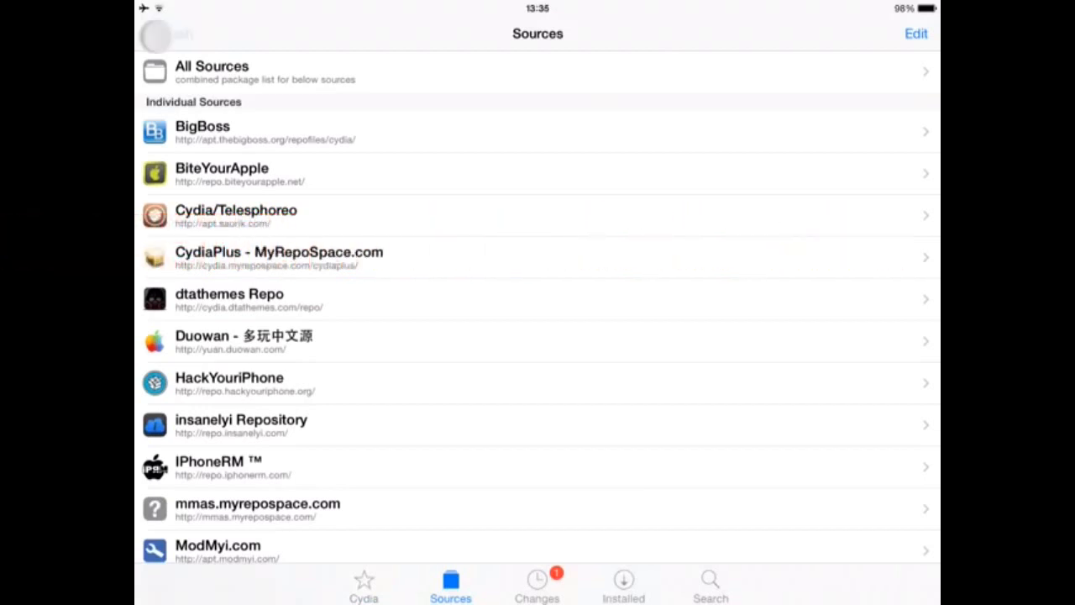
{"action": "left_click", "coordinate": [914, 33]}
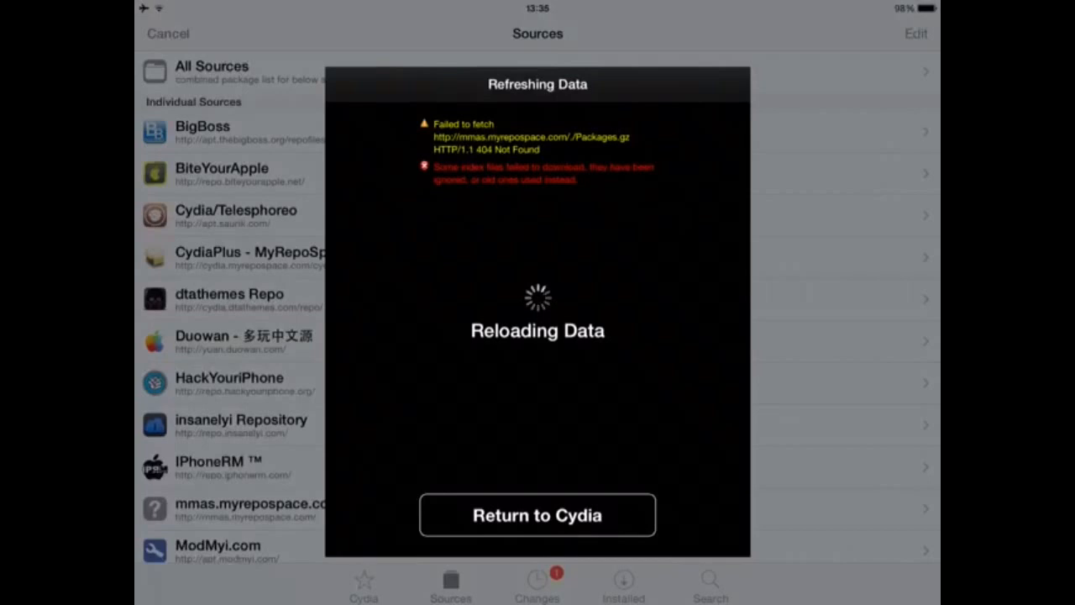
{"action": "left_click", "coordinate": [536, 515]}
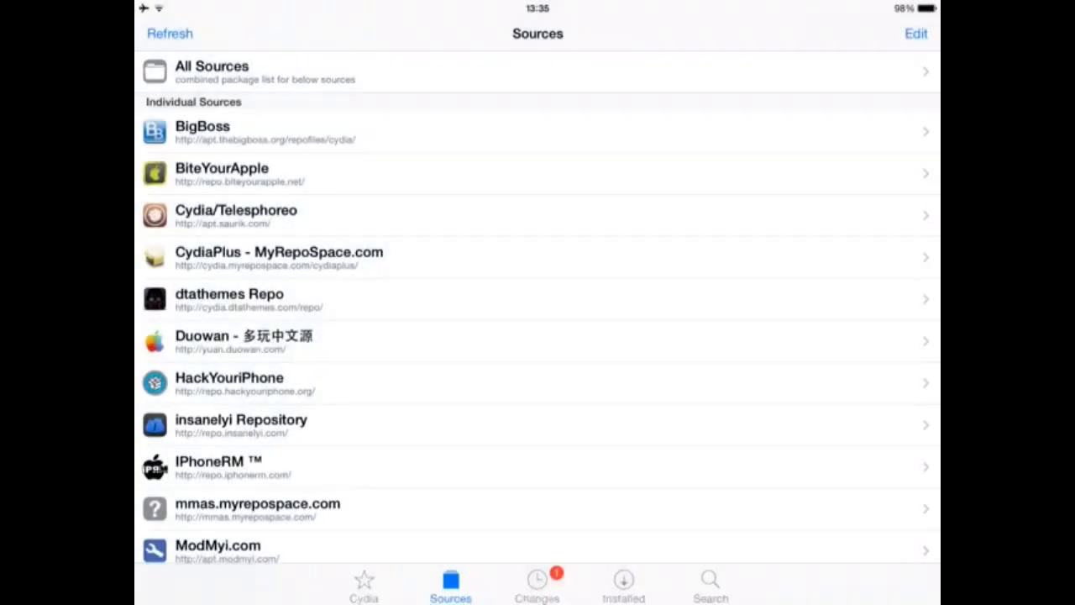
Search 'Display recorder' and view the installed BiteYourApple package details before returning.
{"action": "left_click", "coordinate": [710, 584]}
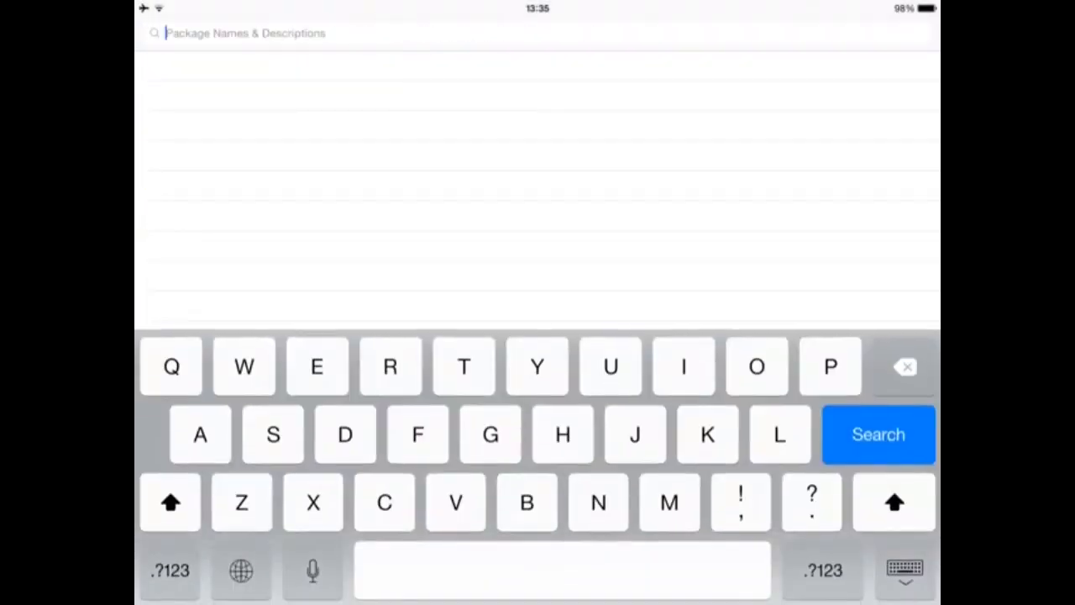
{"action": "type", "text": "Display record"}
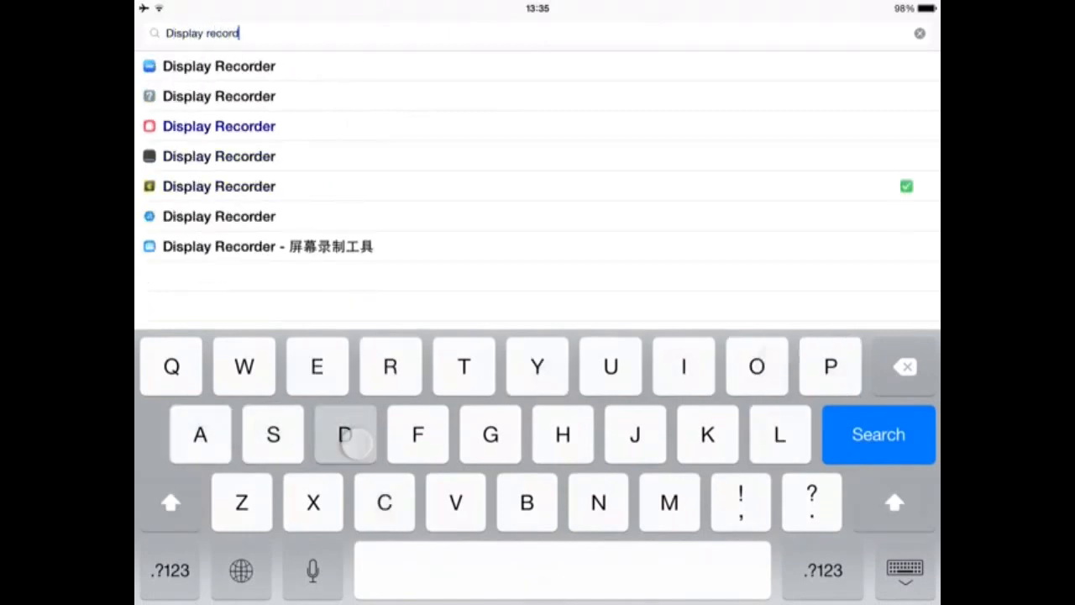
{"action": "left_click", "coordinate": [344, 435]}
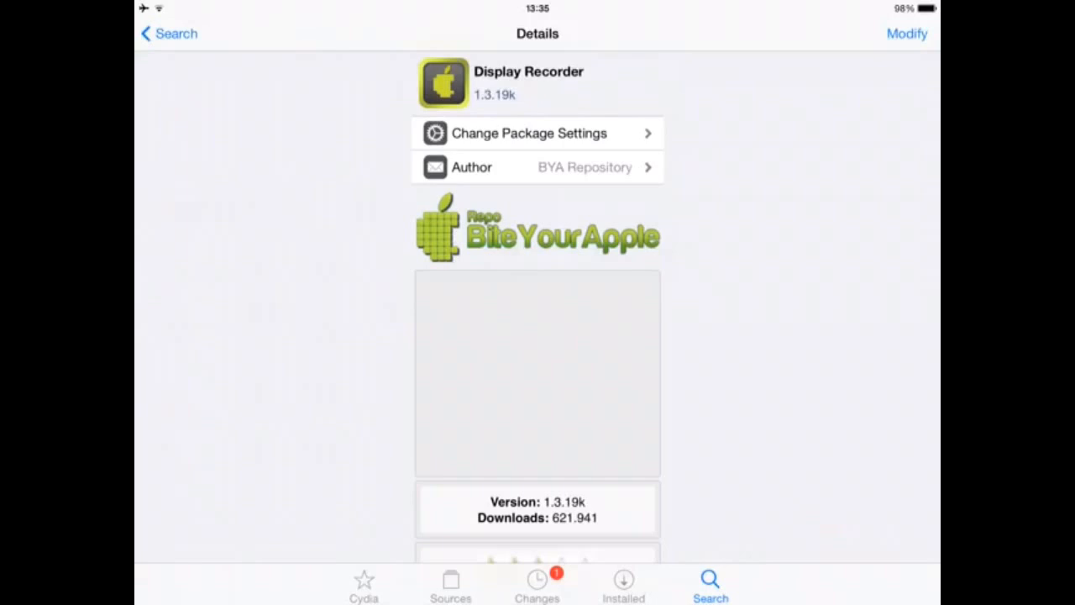
{"action": "left_click", "coordinate": [907, 33]}
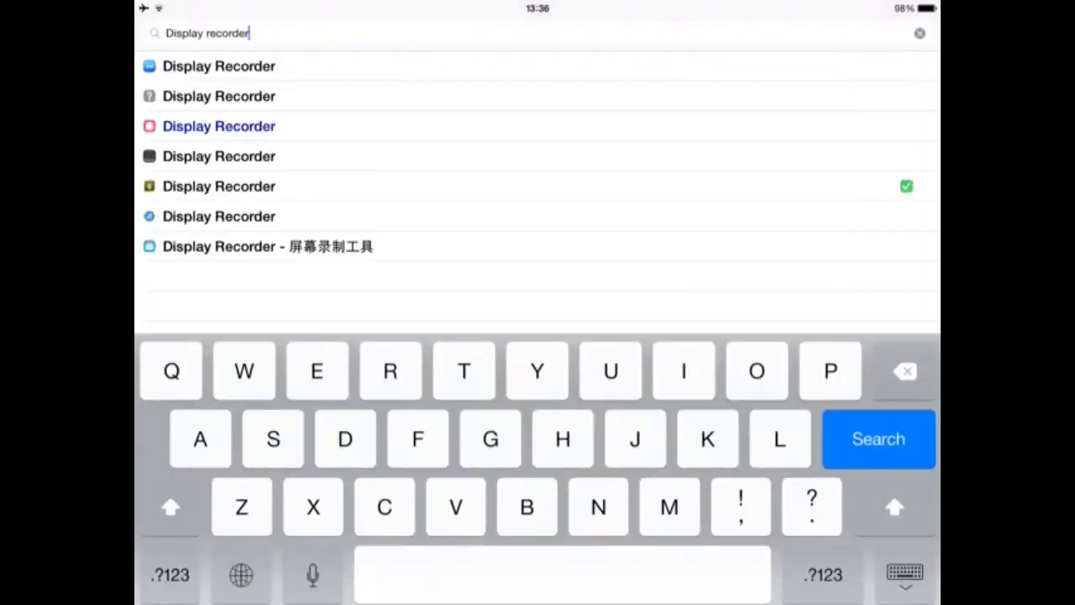
Open Settings and scroll the sidebar down to the Display Recorder tweak entry.
{"action": "left_click", "coordinate": [878, 438]}
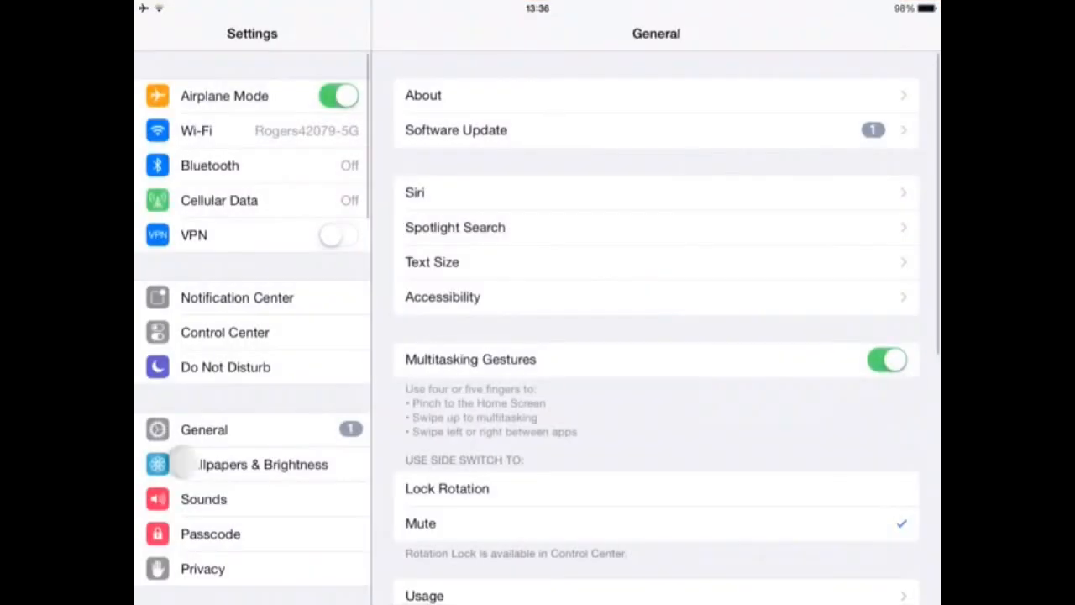
{"action": "scroll", "scroll_direction": "down", "scroll_amount": 3}
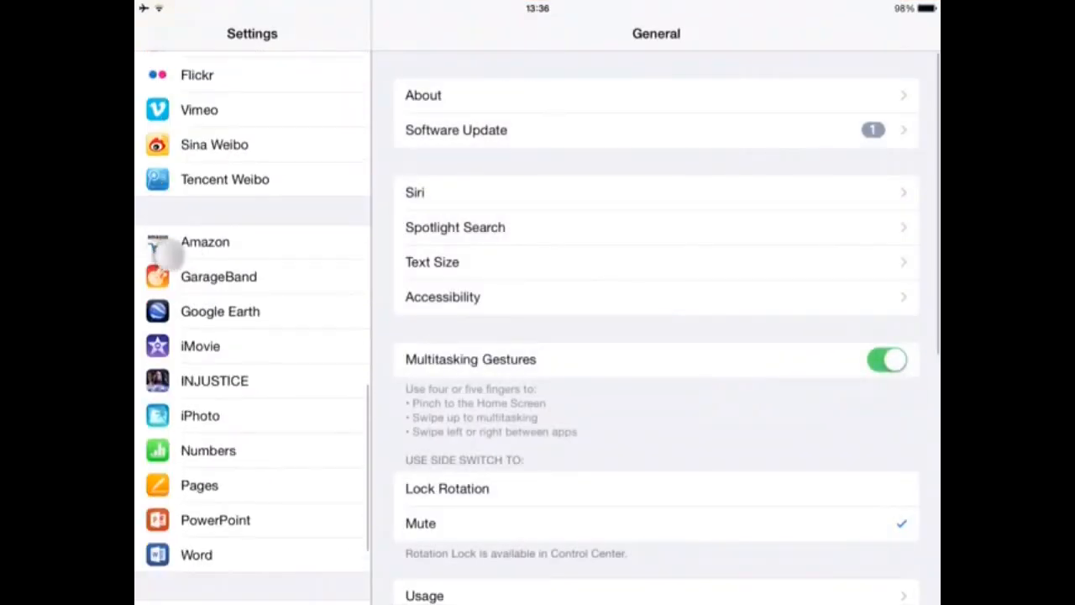
{"action": "scroll", "scroll_direction": "down", "scroll_amount": 3}
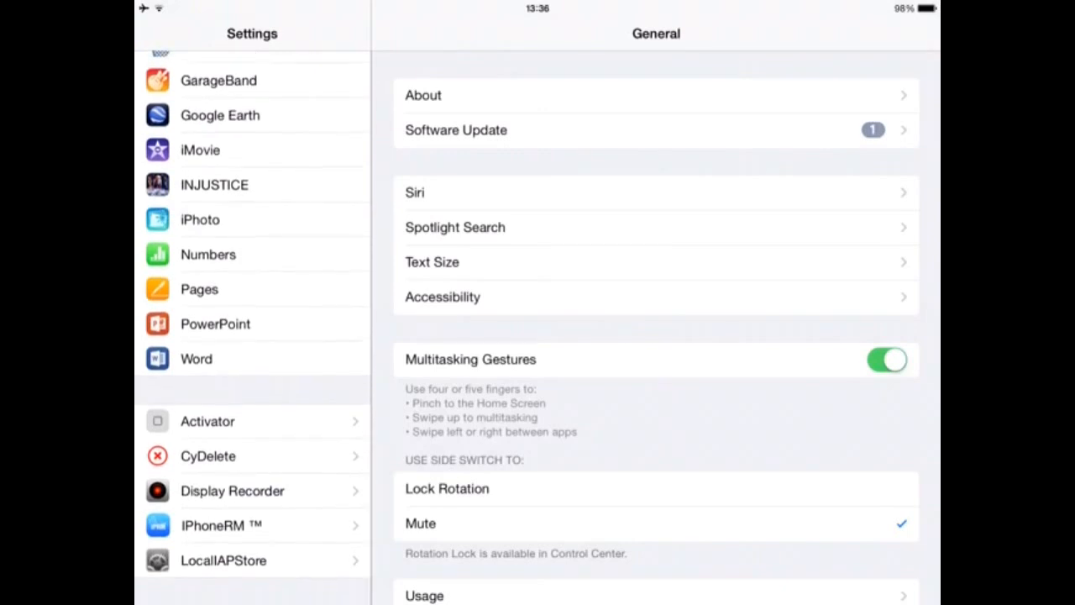
Open Display Recorder settings and scroll to its Video Format options.
{"action": "left_click", "coordinate": [232, 491]}
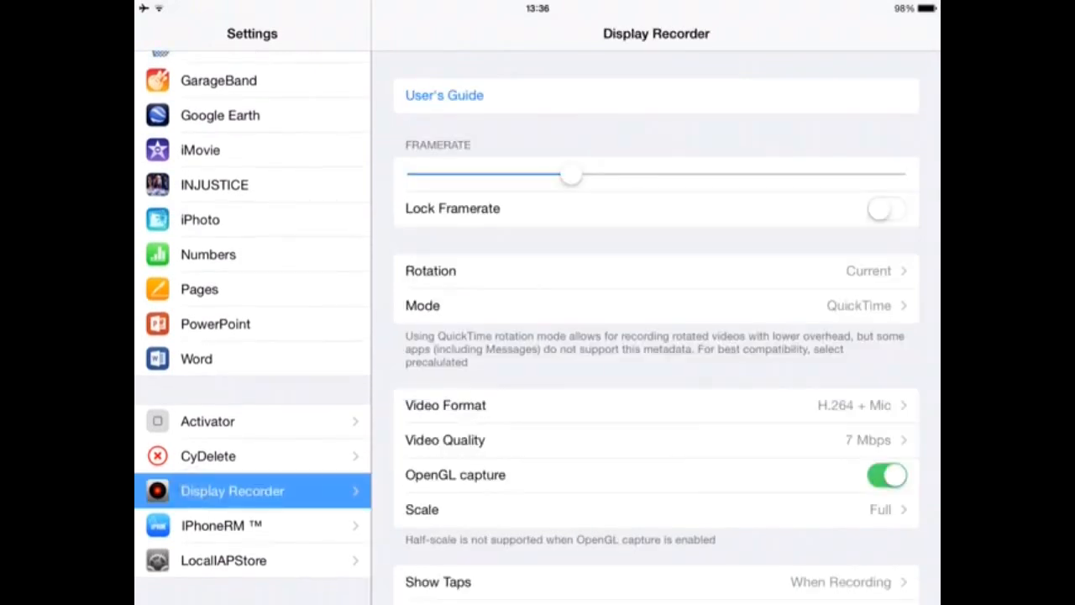
{"action": "scroll", "scroll_direction": "down", "scroll_amount": 3}
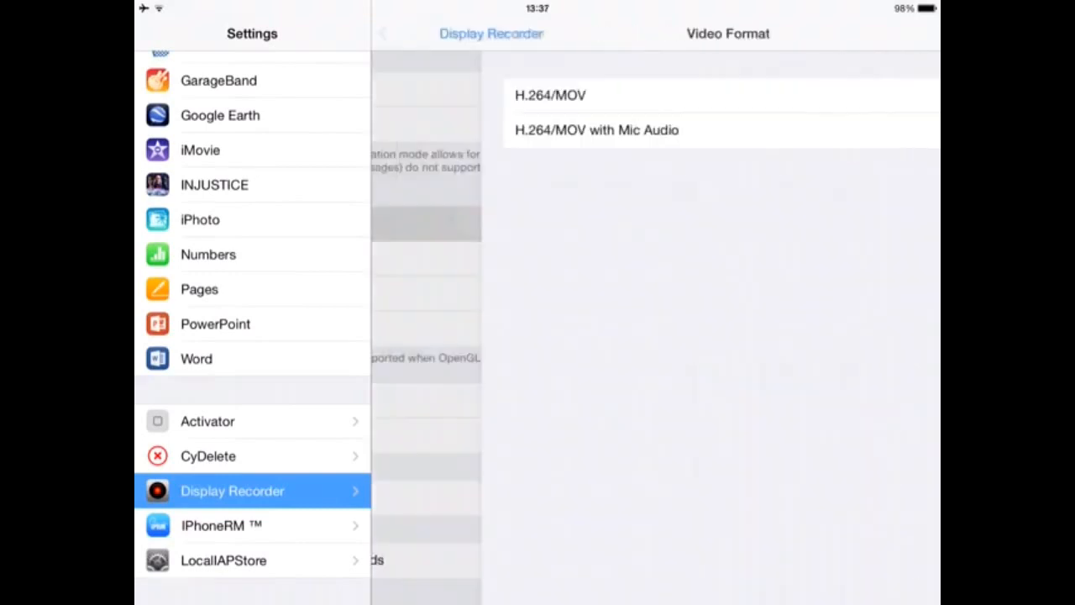
Choose 'H.264/MOV with Mic Audio' and return to Display Recorder's main page.
{"action": "left_click", "coordinate": [655, 129]}
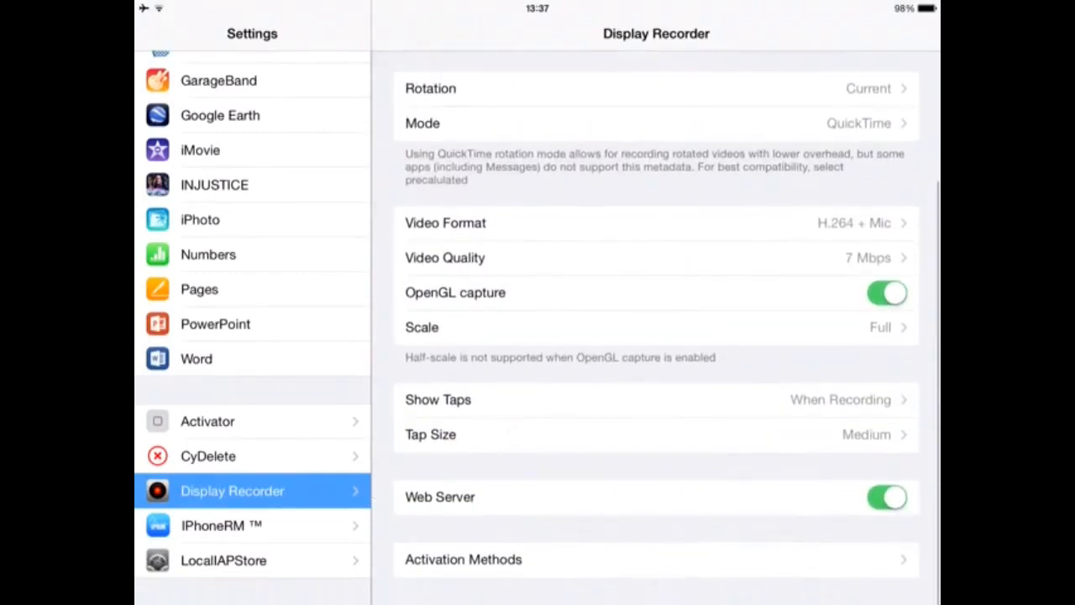
{"action": "left_click", "coordinate": [655, 258]}
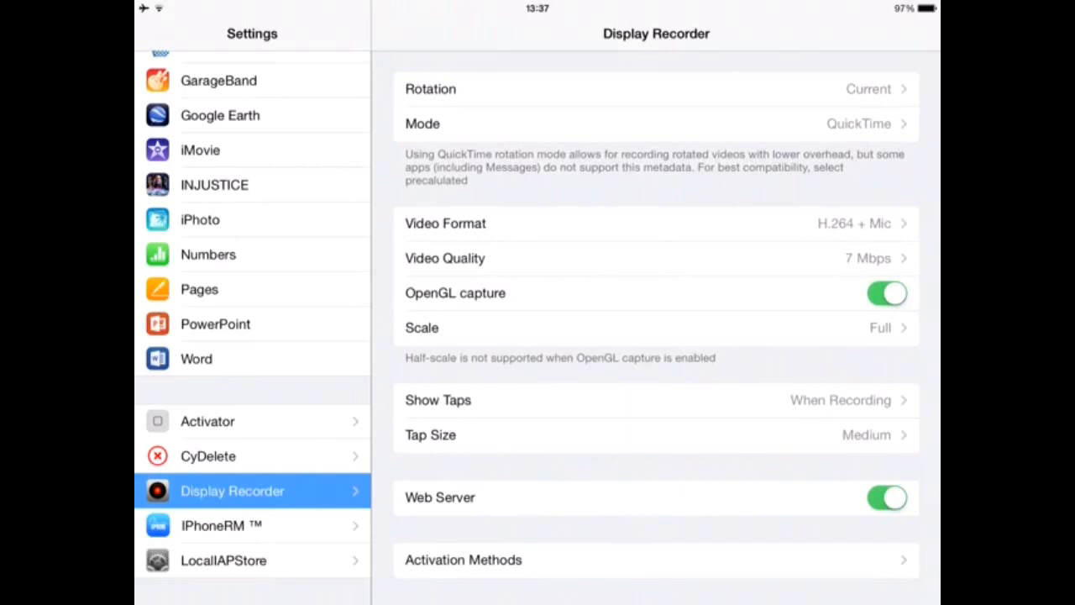
Exit Settings to the iPad Home Screen.
{"action": "key", "text": "home"}
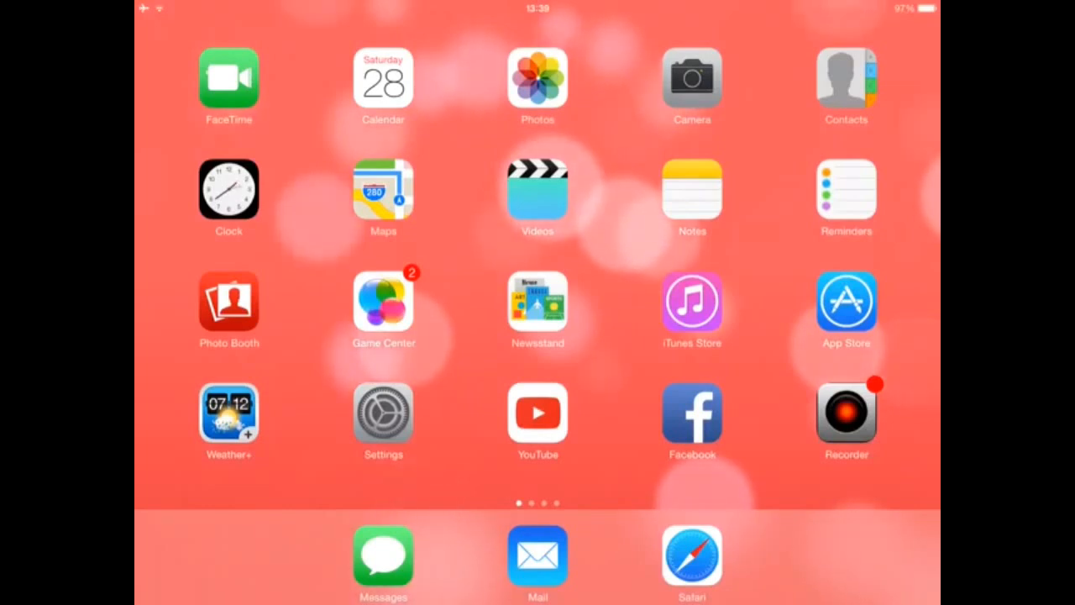
Search Google in Safari for 'ios 9.2 jailbreak' and scroll the results.
{"action": "left_click", "coordinate": [691, 554]}
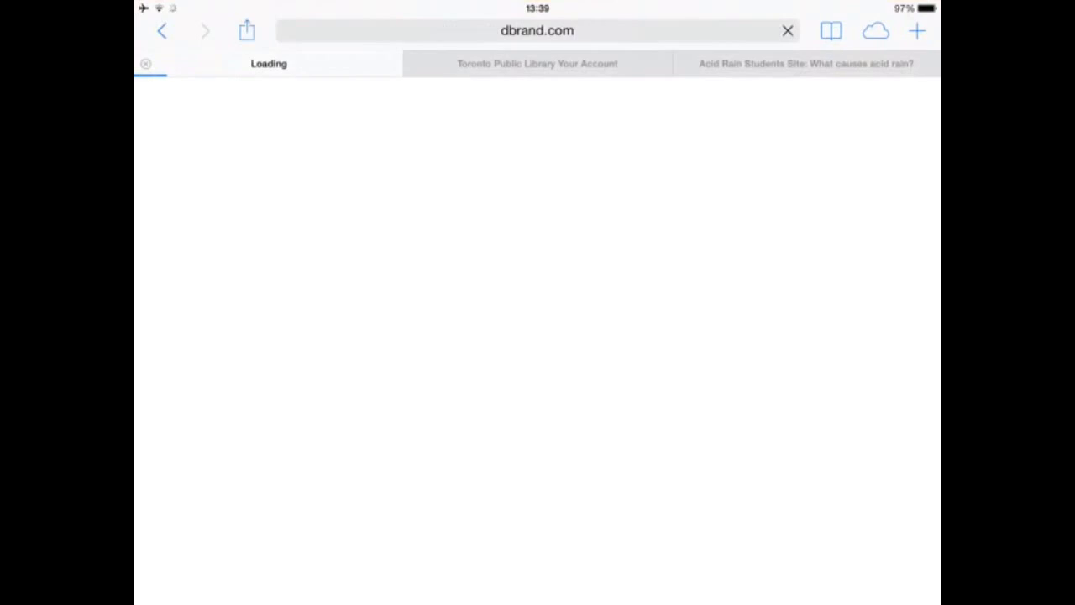
{"action": "left_click", "coordinate": [536, 30]}
{"action": "type", "text": "ios 9.2"}
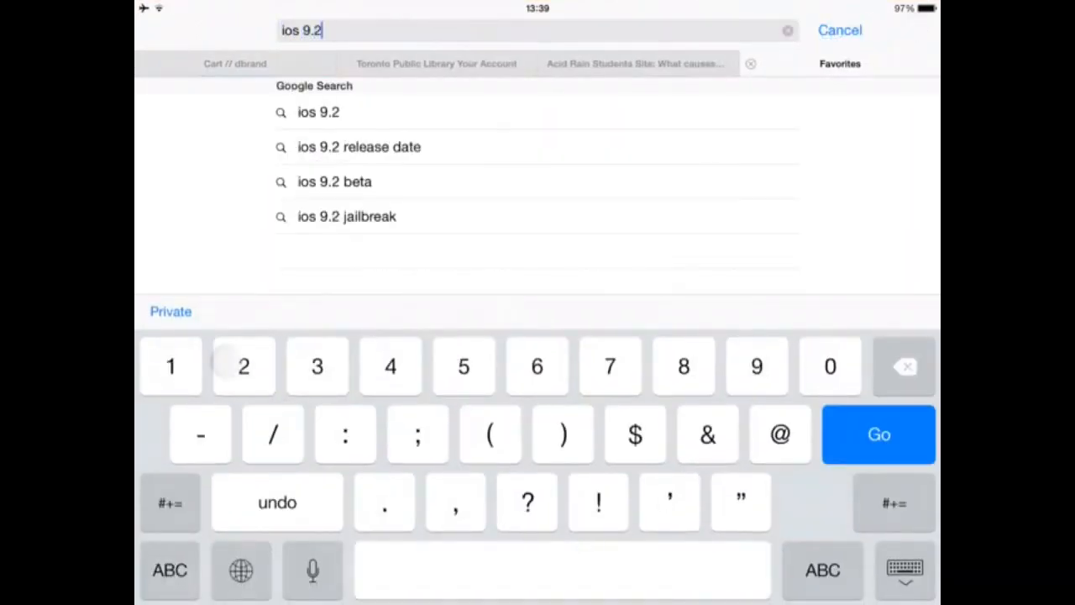
{"action": "left_click", "coordinate": [346, 215]}
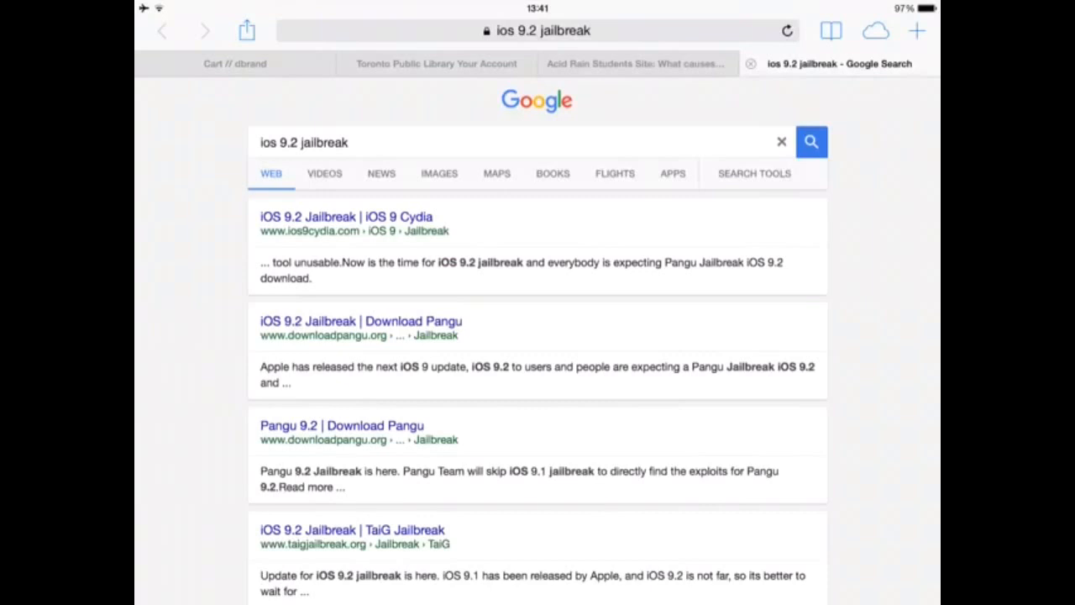
{"action": "scroll", "scroll_direction": "down", "scroll_amount": 3}
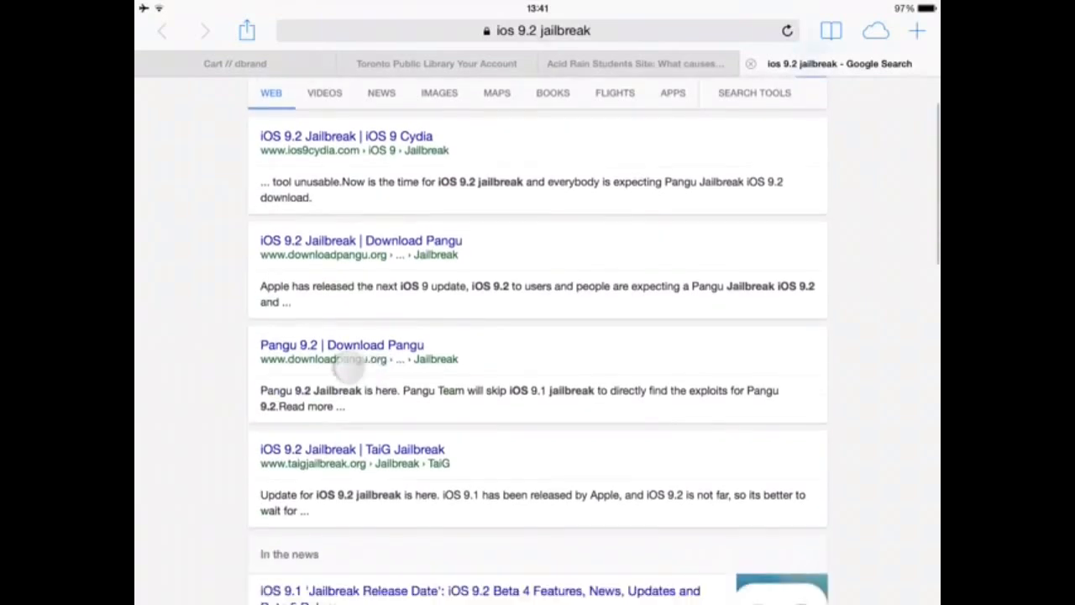
Open the 'iOS 9.2 Jailbreak | iOS 9 Cydia' result and scroll to Method 2.
{"action": "left_click", "coordinate": [346, 136]}
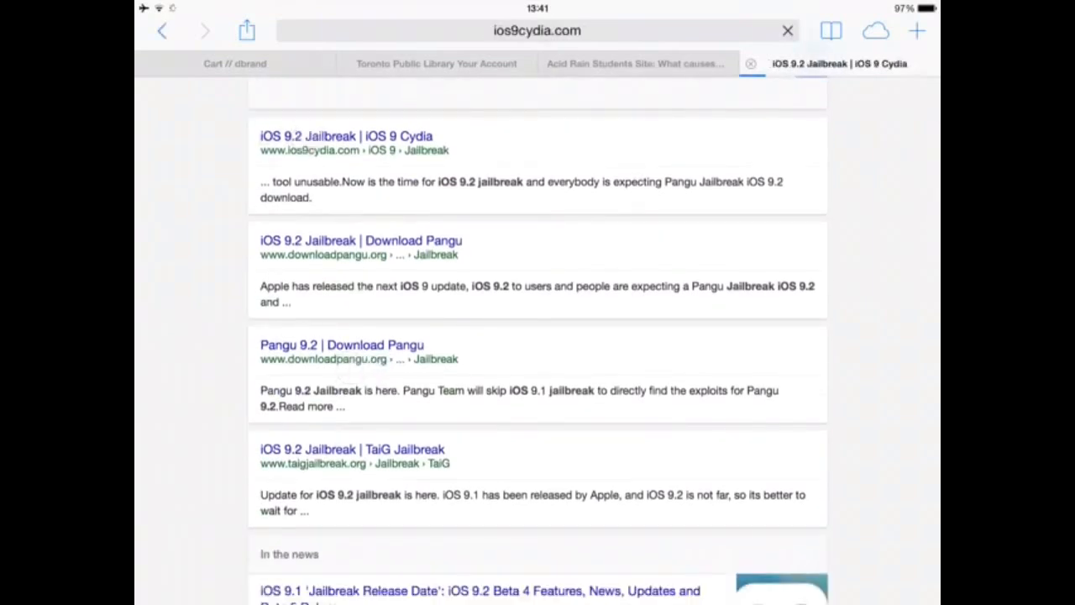
{"action": "left_click", "coordinate": [346, 135]}
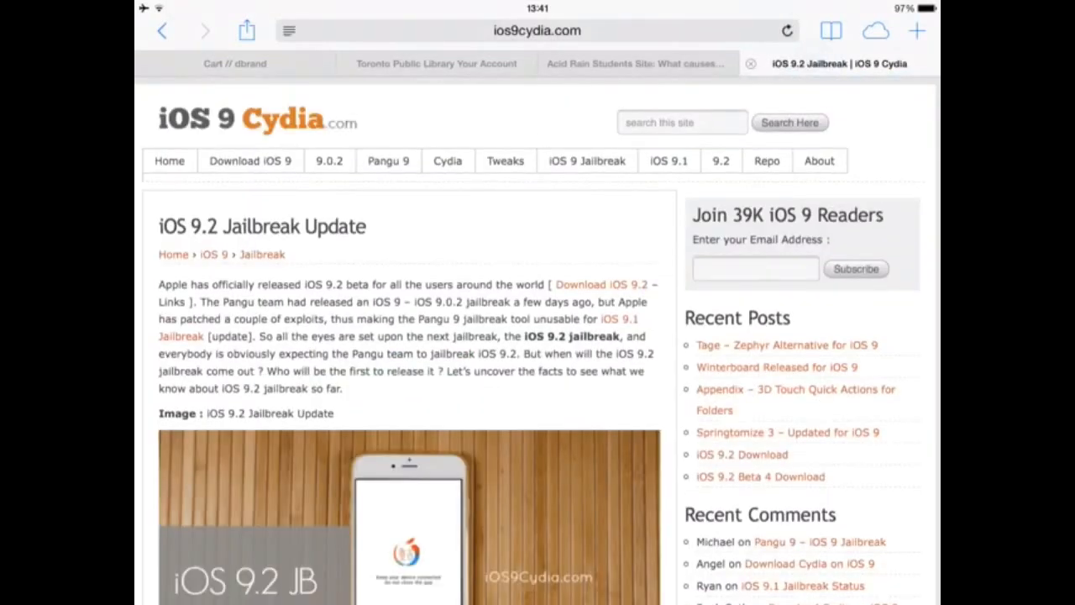
{"action": "scroll", "scroll_direction": "down", "scroll_amount": 3}
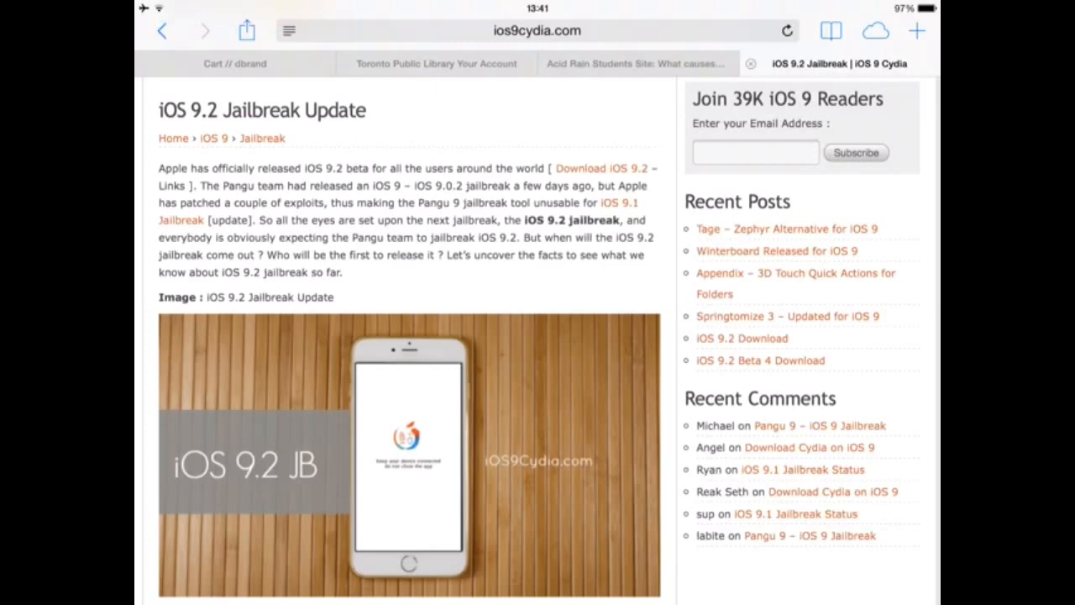
{"action": "scroll", "scroll_direction": "down", "scroll_amount": 3}
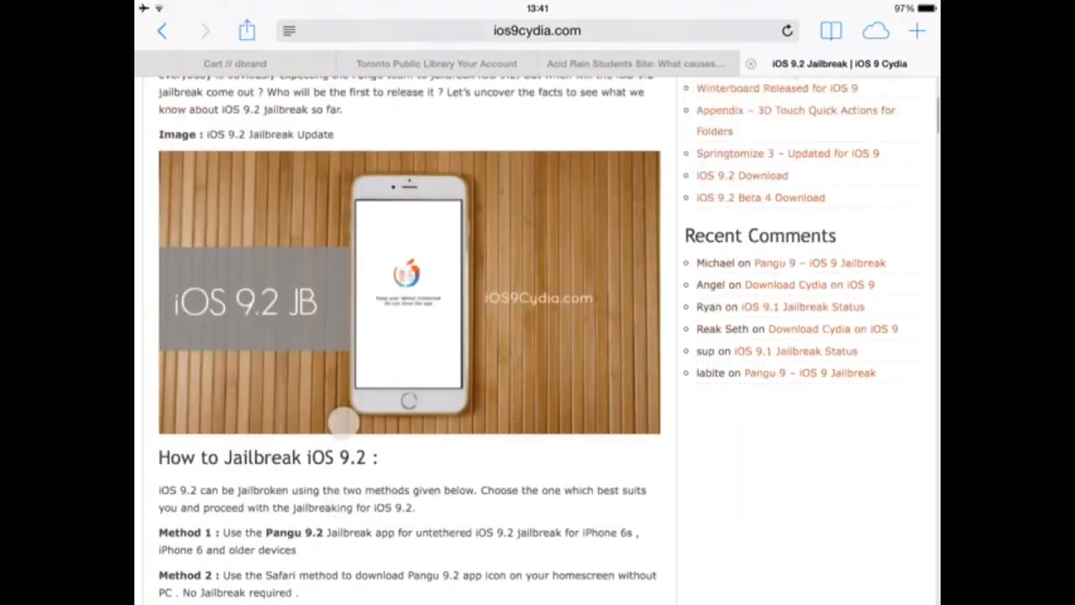
{"action": "scroll", "scroll_direction": "down", "scroll_amount": 3}
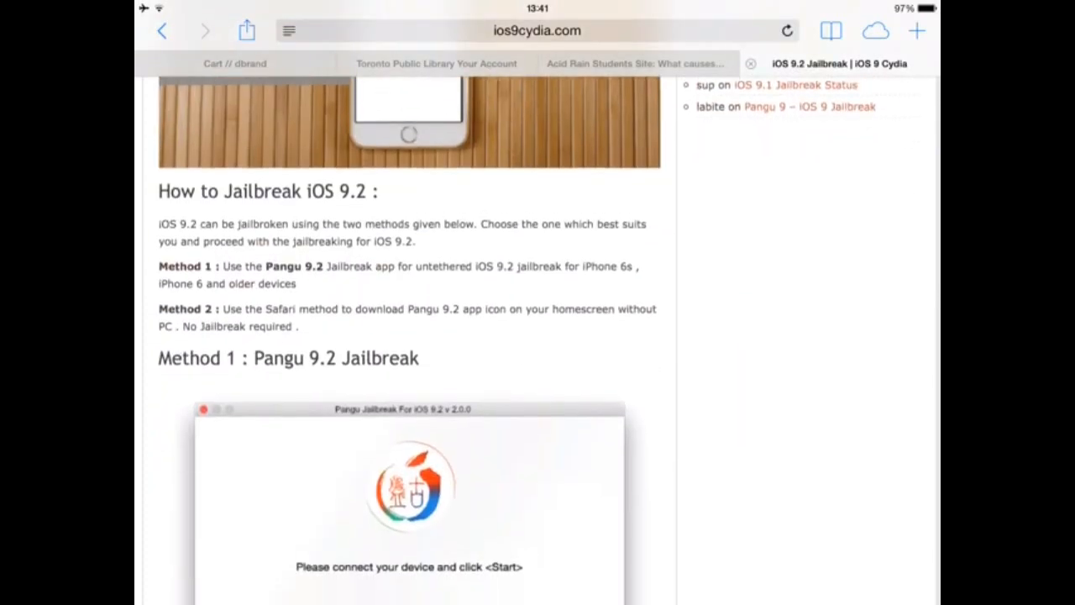
{"action": "scroll", "scroll_direction": "down", "scroll_amount": 3}
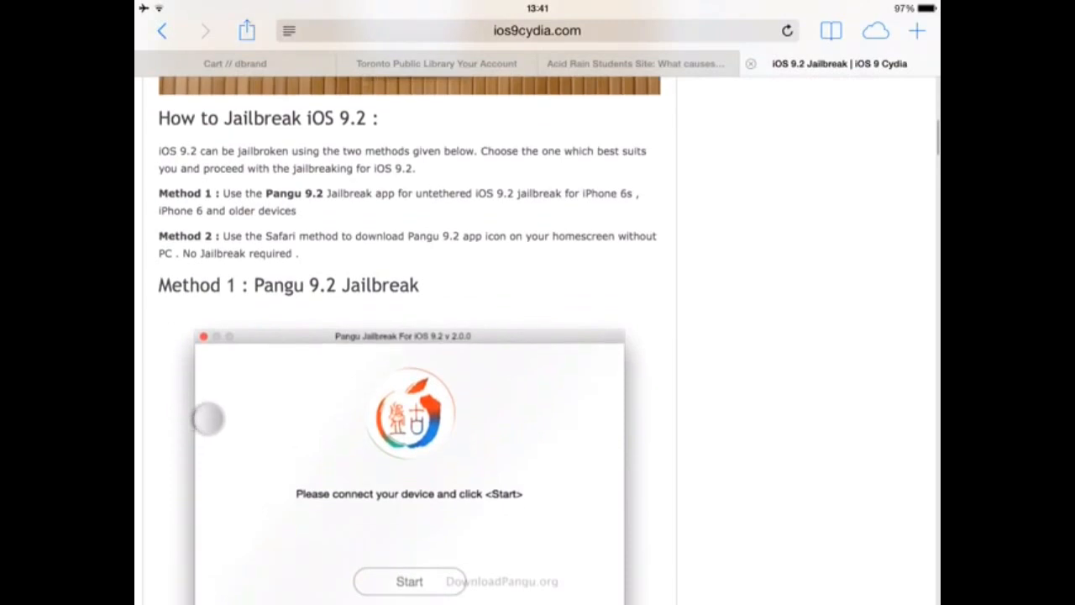
{"action": "scroll", "scroll_direction": "down", "scroll_amount": 3}
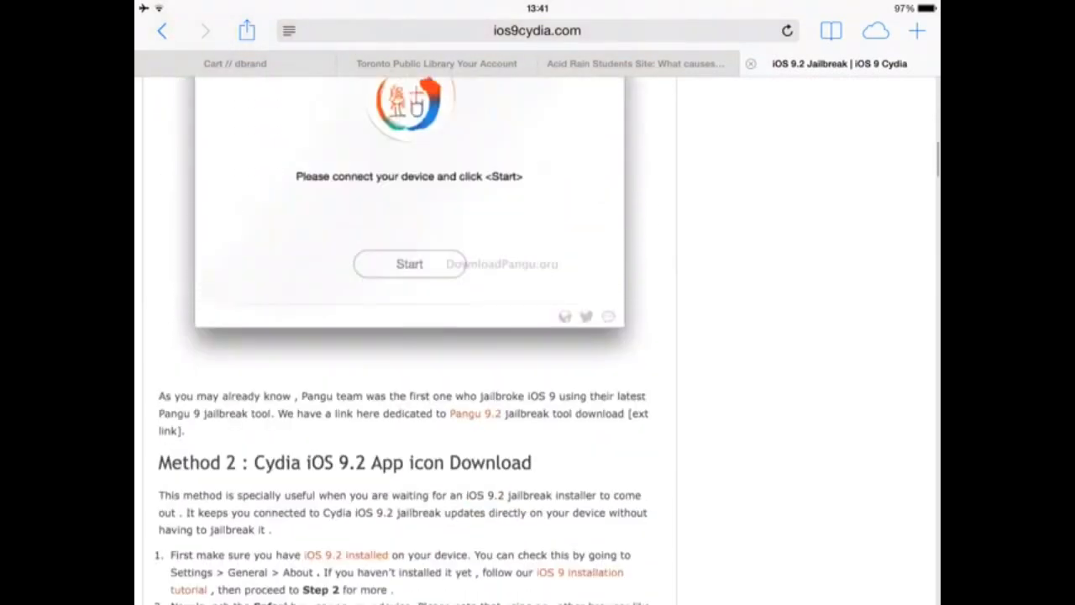
{"action": "scroll", "scroll_direction": "down", "scroll_amount": 3}
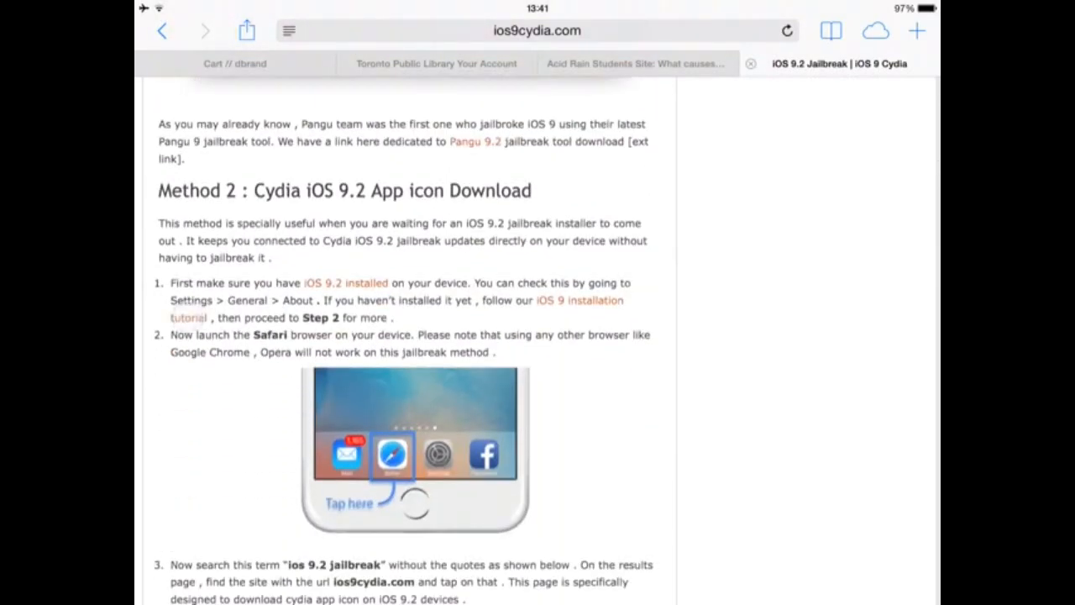
Scroll the article past Method 2 to 'Who will Release the iOS 9.2 Jailbreak?'.
{"action": "scroll", "scroll_direction": "down", "scroll_amount": 3}
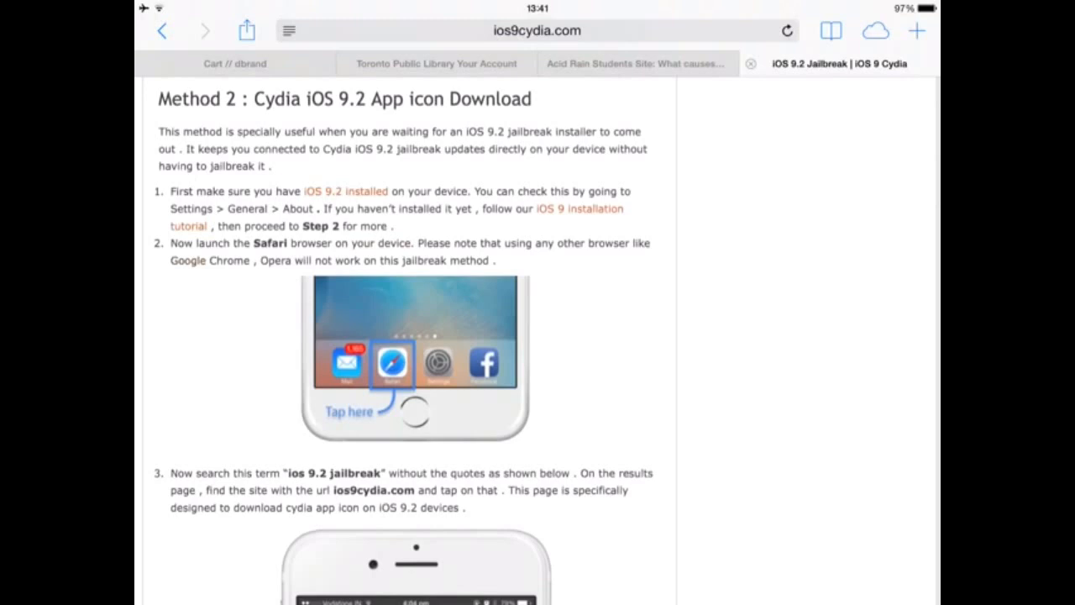
{"action": "scroll", "scroll_direction": "down", "scroll_amount": 3}
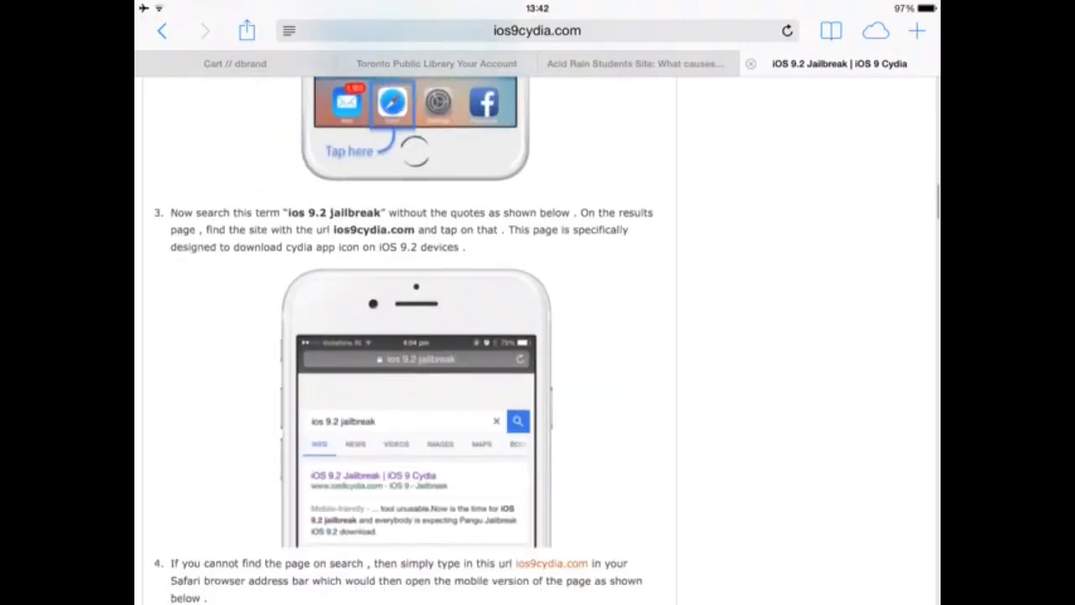
{"action": "scroll", "scroll_direction": "down", "scroll_amount": 3}
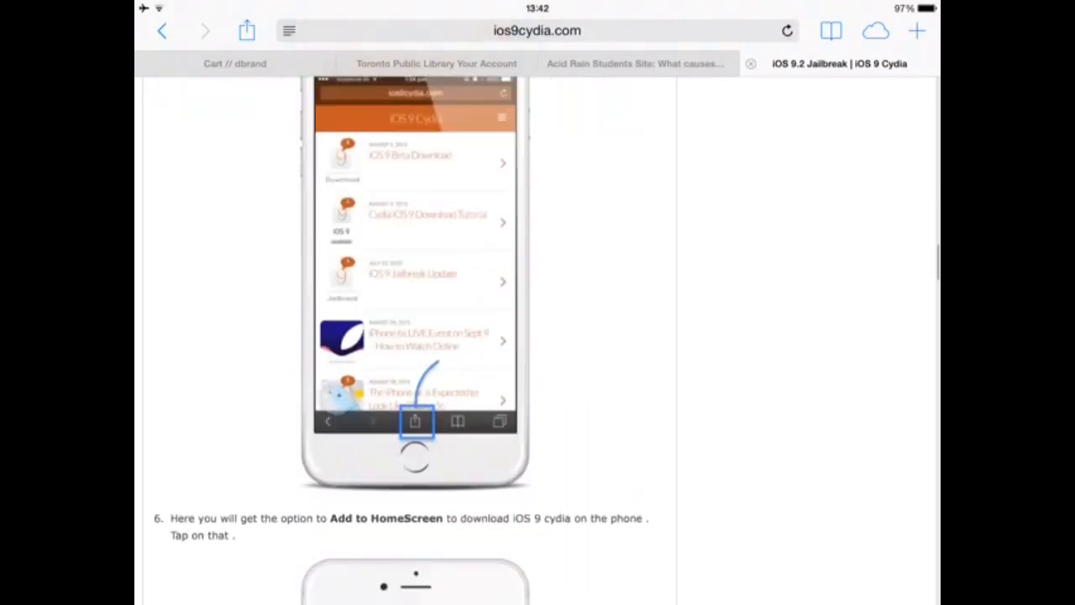
{"action": "scroll", "scroll_direction": "down", "scroll_amount": 3}
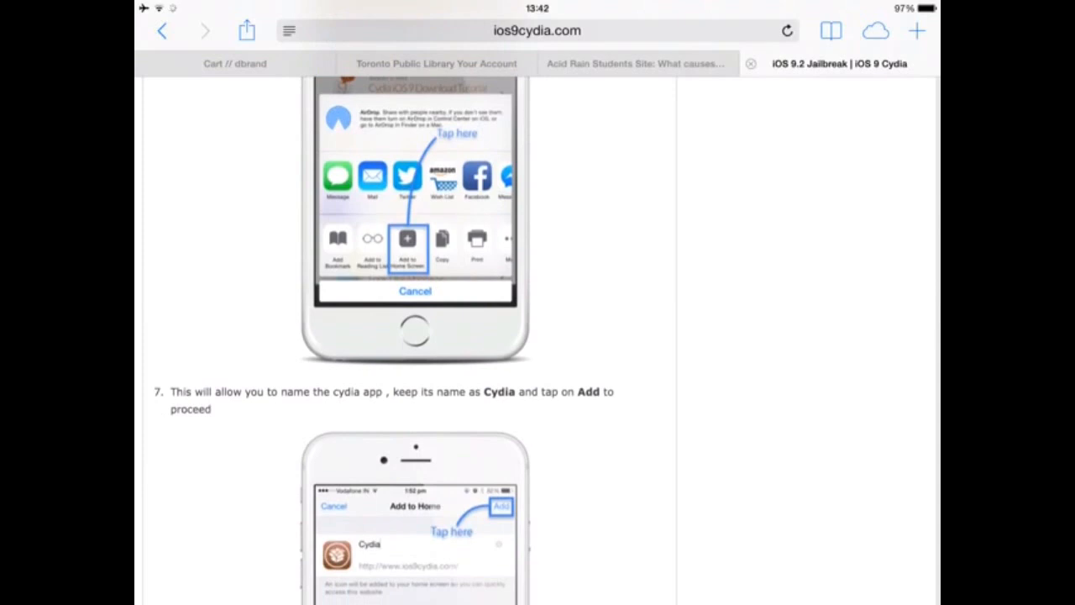
{"action": "scroll", "scroll_direction": "down", "scroll_amount": 3}
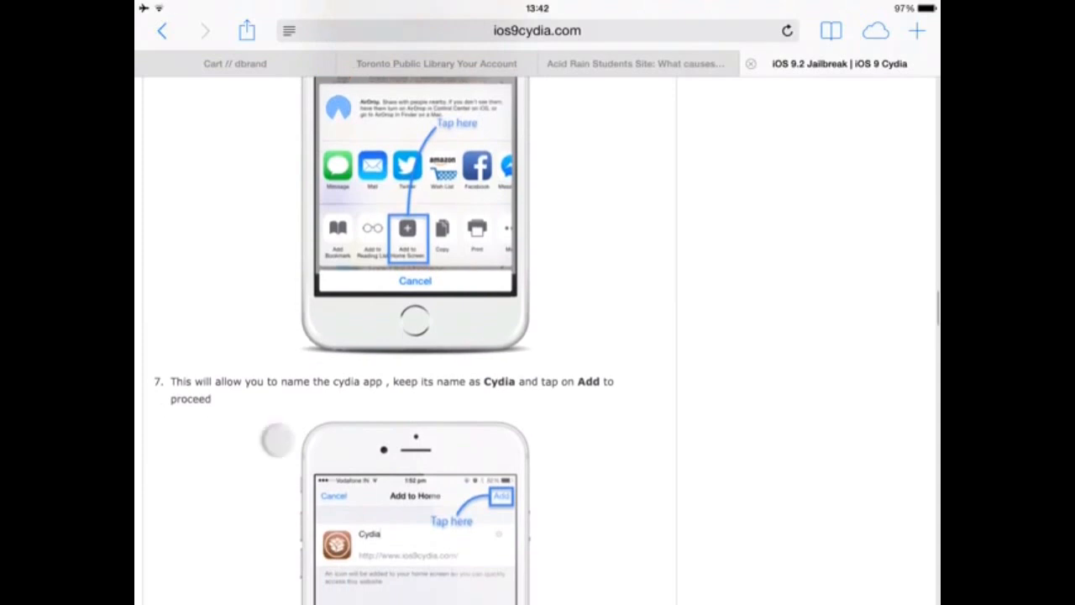
{"action": "scroll", "scroll_direction": "down", "scroll_amount": 3}
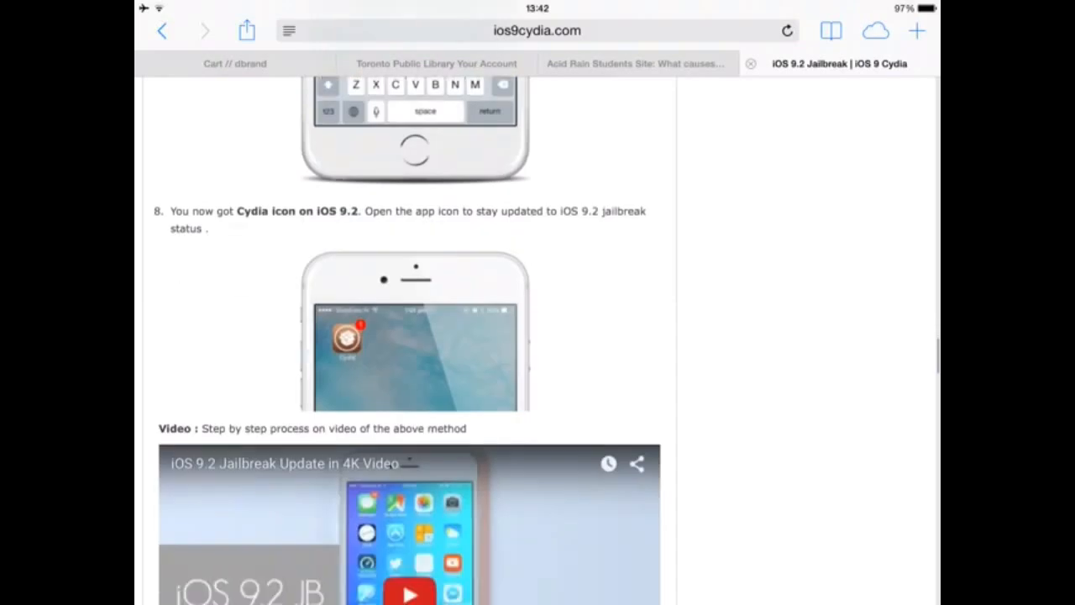
{"action": "scroll", "scroll_direction": "down", "scroll_amount": 3}
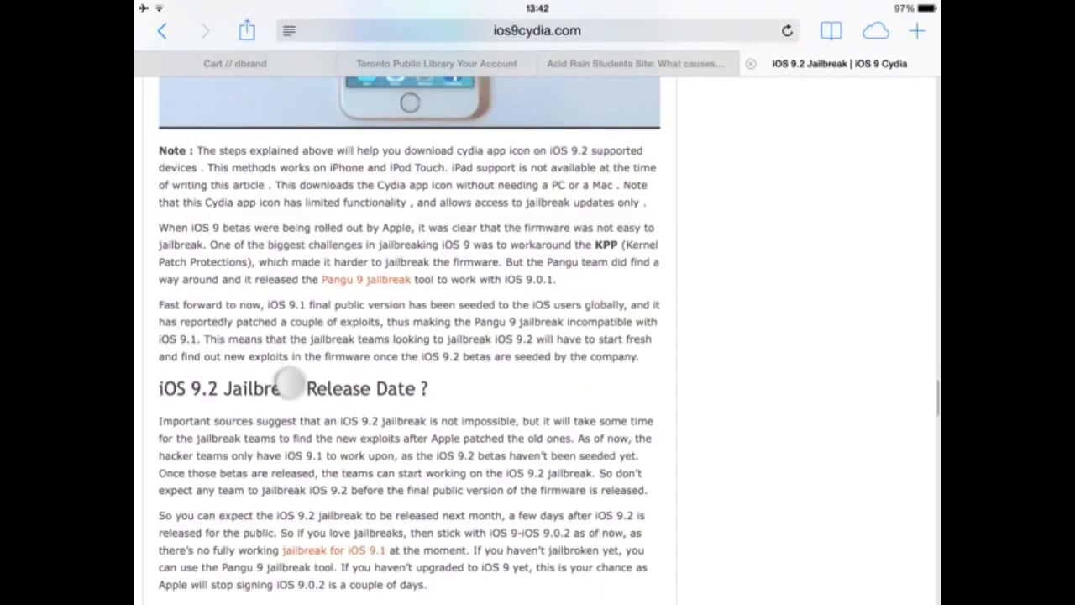
{"action": "scroll", "scroll_direction": "down", "scroll_amount": 3}
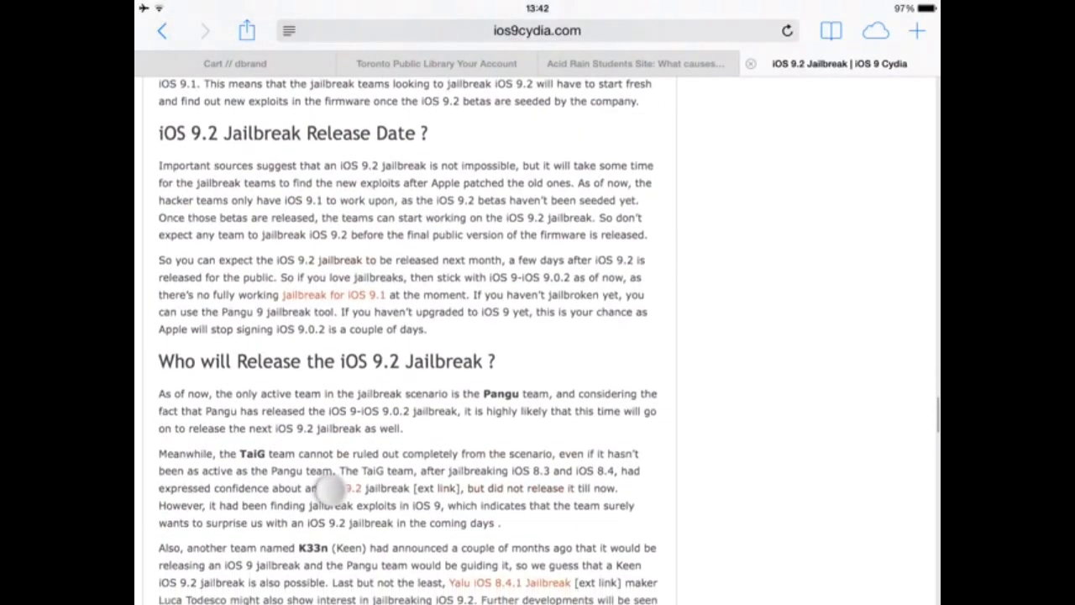
{"action": "scroll", "scroll_direction": "down", "scroll_amount": 3}
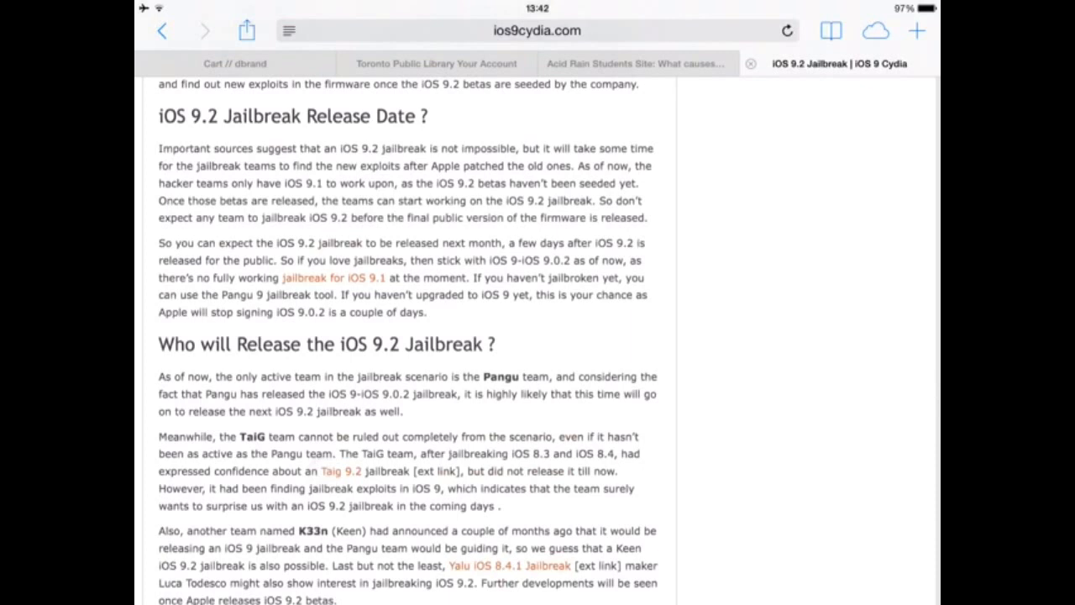